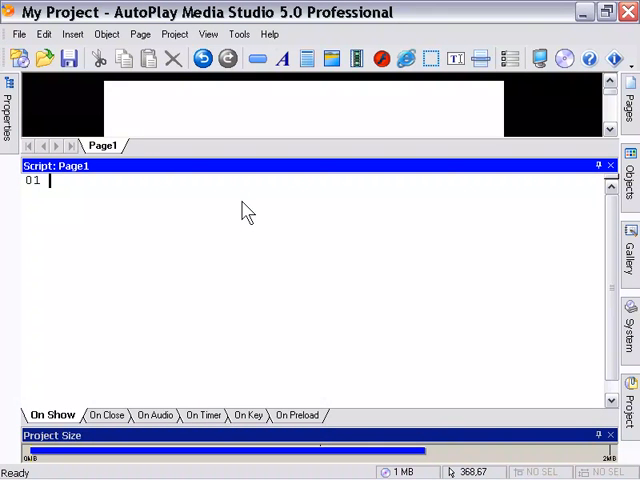
Type Dialog.Message on line 1 of Page1's On Show script via autocomplete, then select it.
text(di)
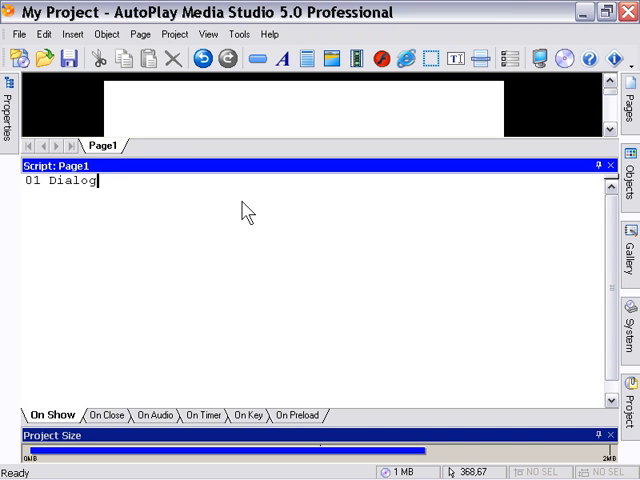
text(.mes)
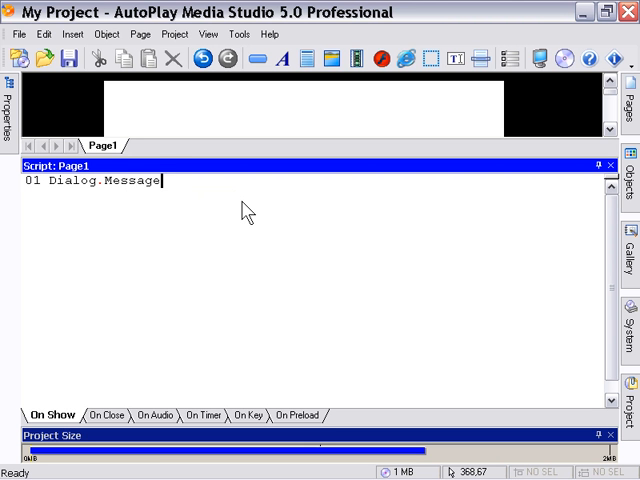
double_click(95, 181)
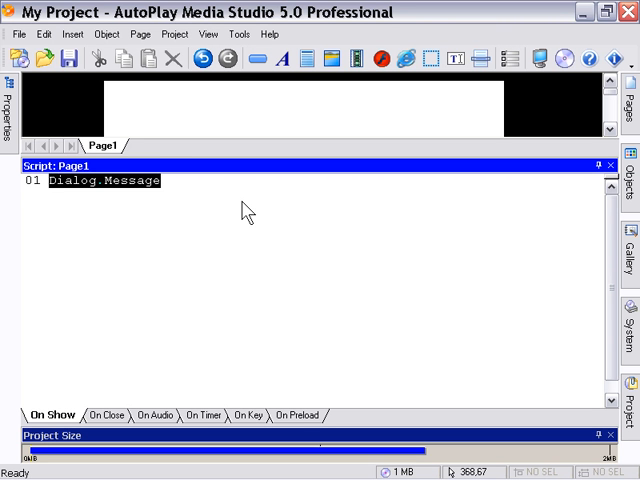
text(dialog)
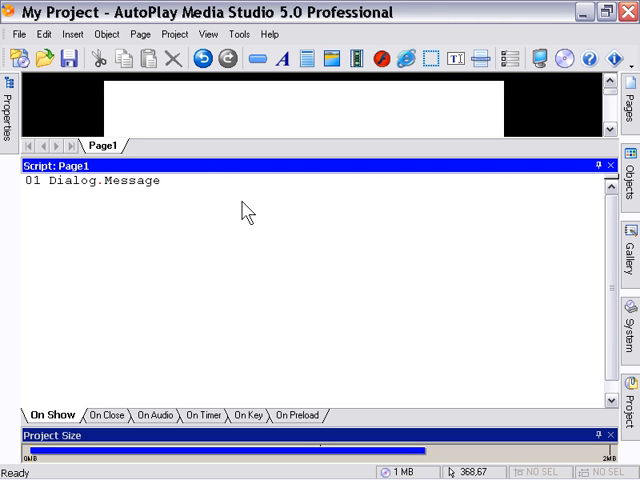
double_click(97, 181)
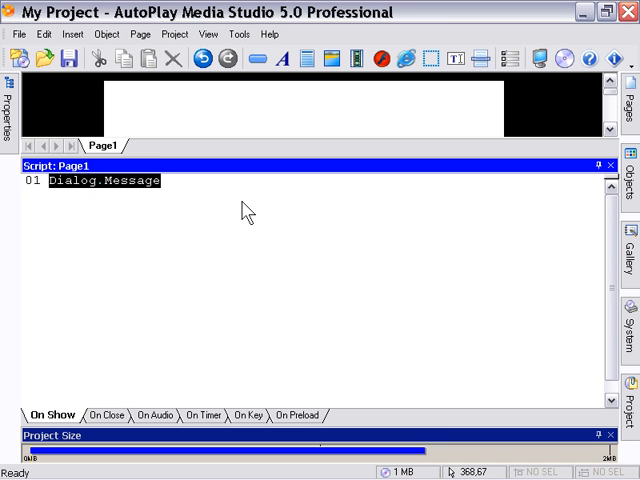
text(dial)
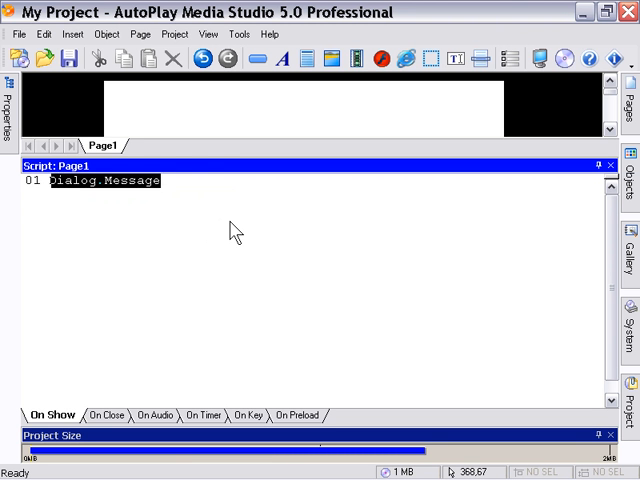
Delete the Dialog.Message text, then view the On Audio, On Preload and On Show scripts.
key(Delete)
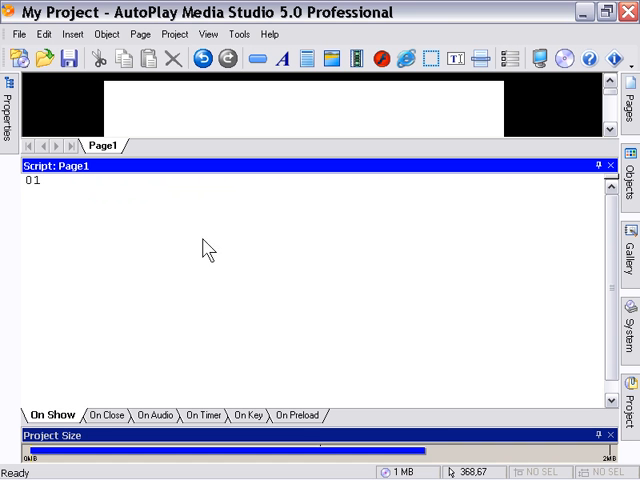
mouse_move(112, 360)
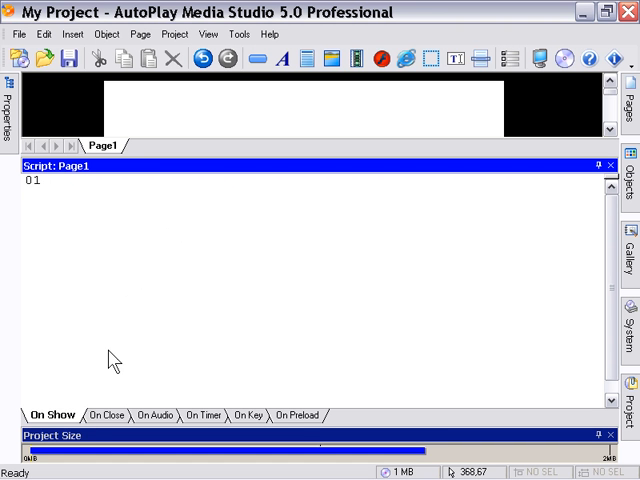
click(152, 415)
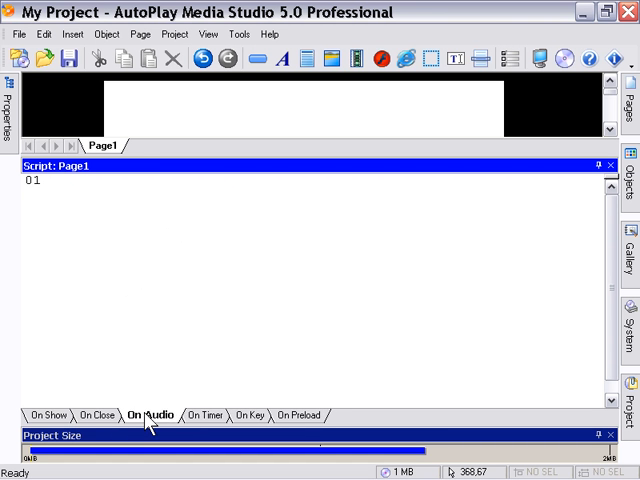
click(299, 415)
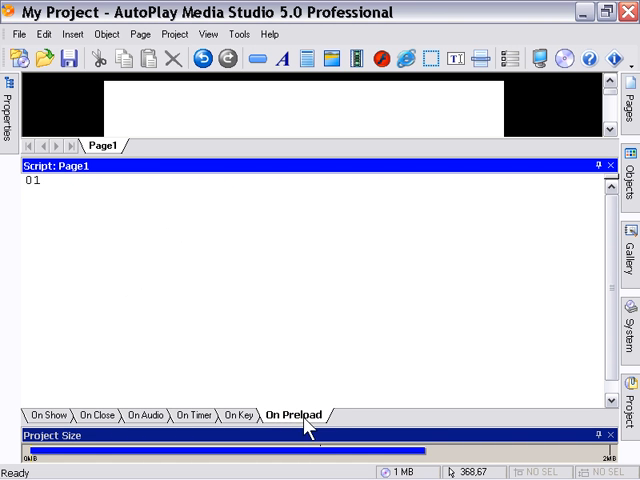
click(98, 414)
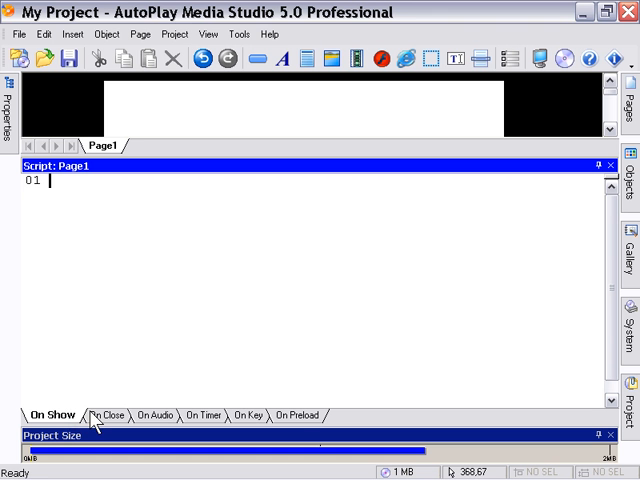
mouse_move(173, 107)
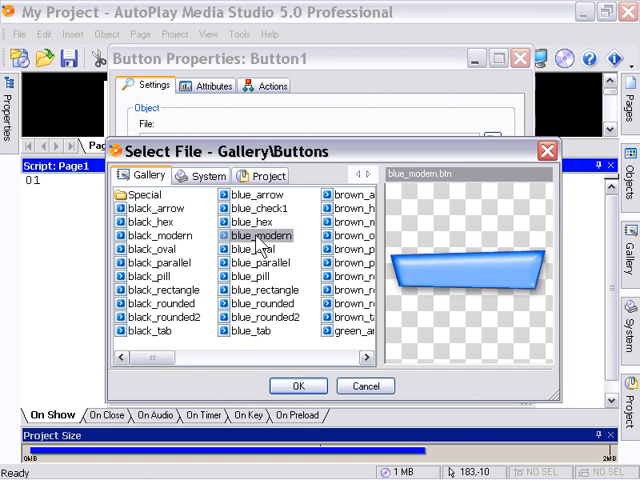
Confirm the blue_modern button image to place Button1 on Page1.
click(297, 386)
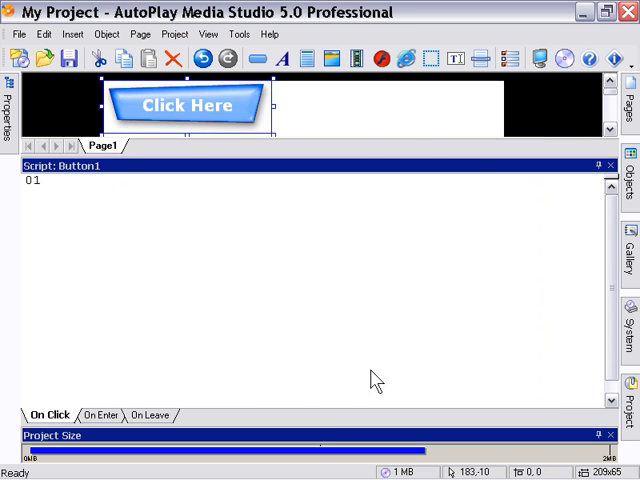
mouse_move(280, 145)
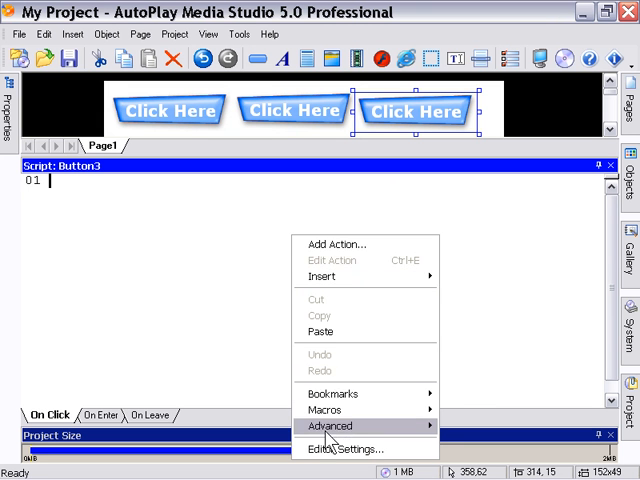
mouse_move(322, 276)
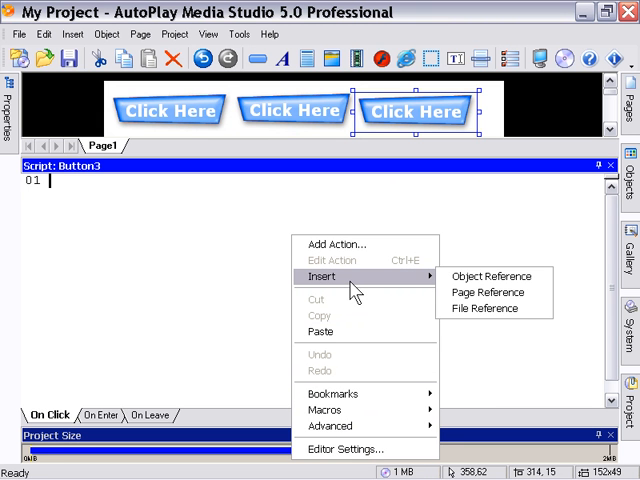
mouse_move(418, 287)
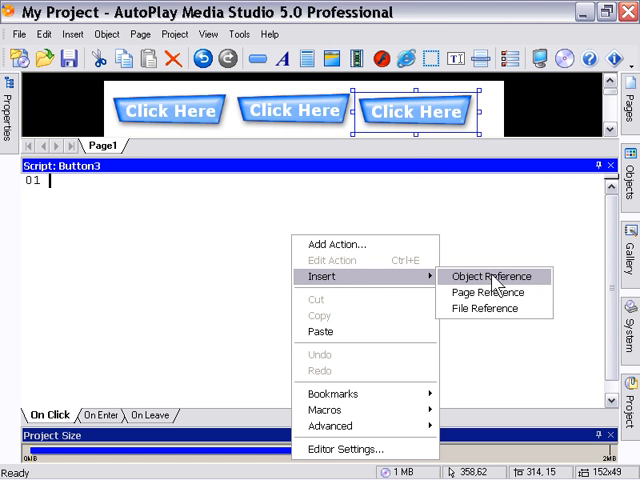
mouse_move(521, 293)
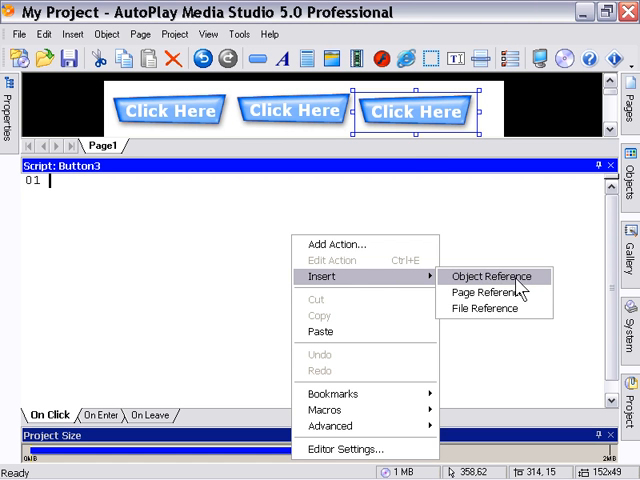
click(490, 276)
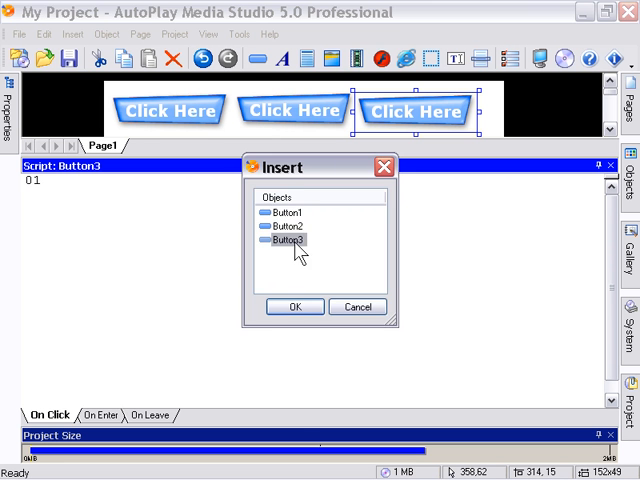
click(294, 306)
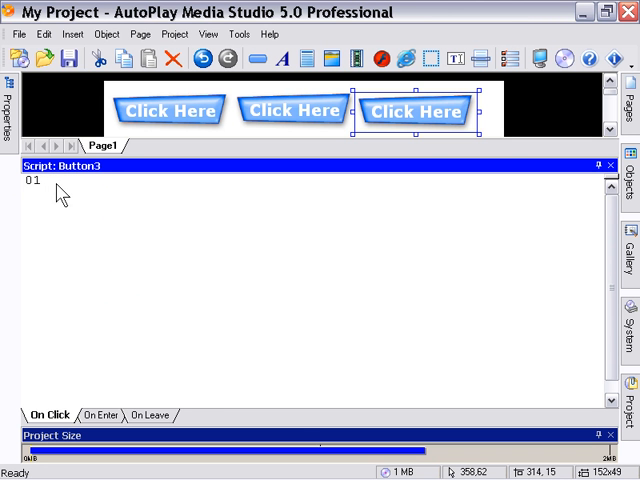
right_click(60, 195)
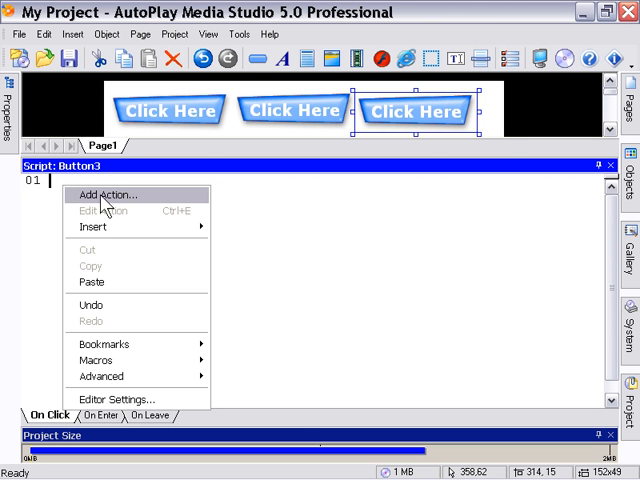
click(104, 194)
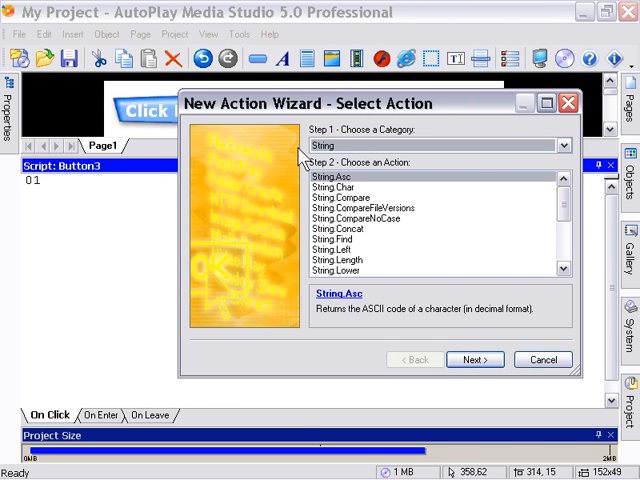
click(476, 359)
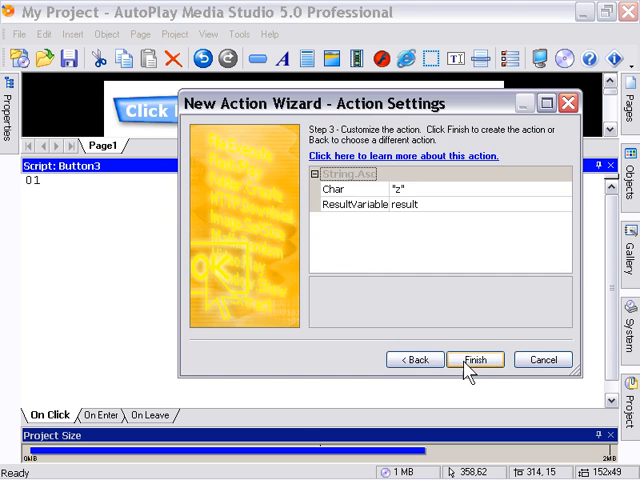
click(476, 359)
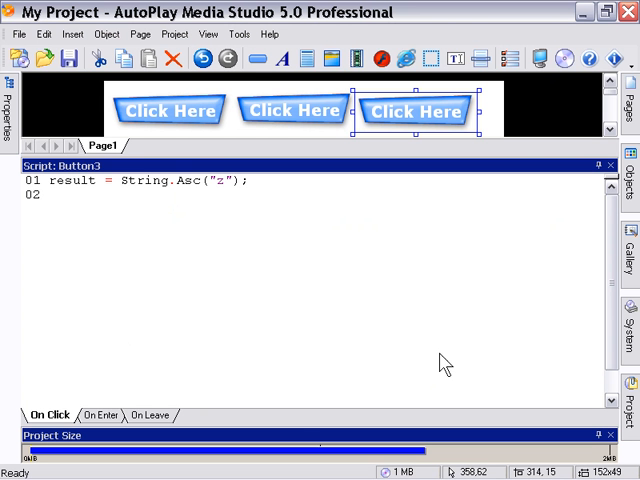
right_click(190, 190)
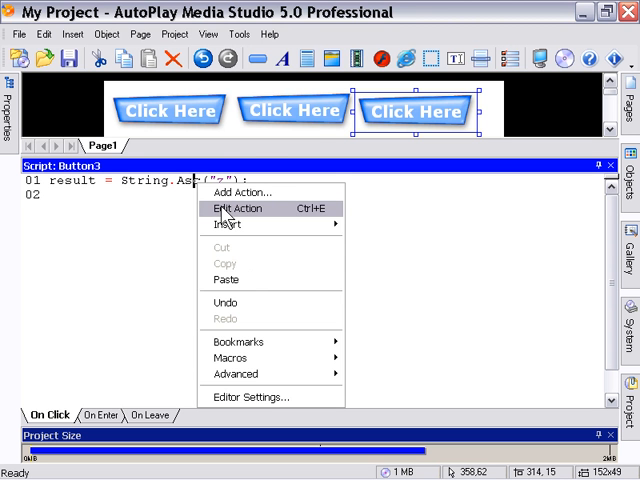
click(243, 208)
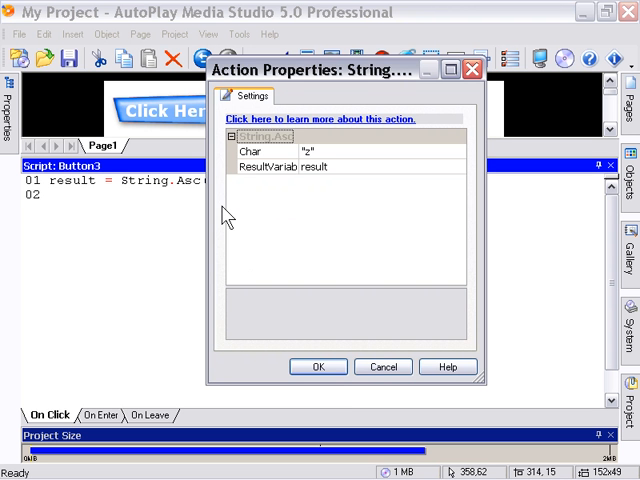
click(318, 366)
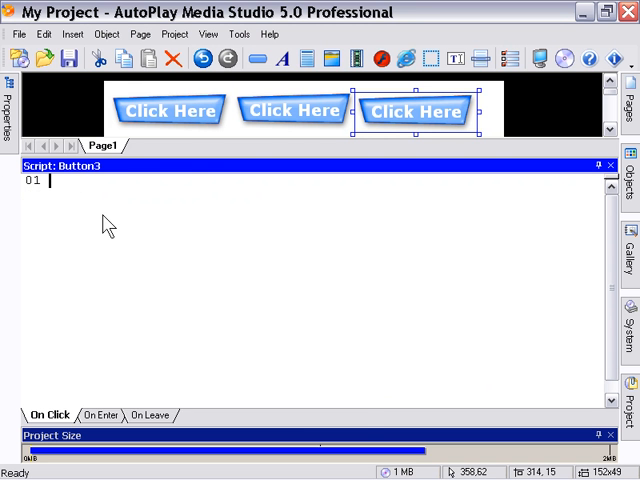
Type the keyword function on line 1 of Button3's On Click script.
right_click(100, 230)
text(f)
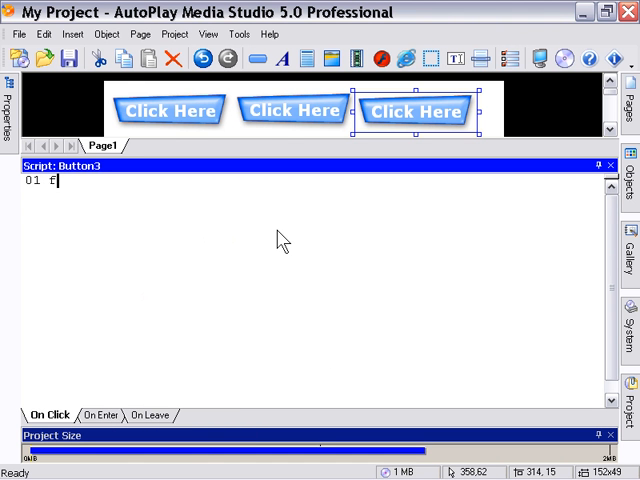
text(unct)
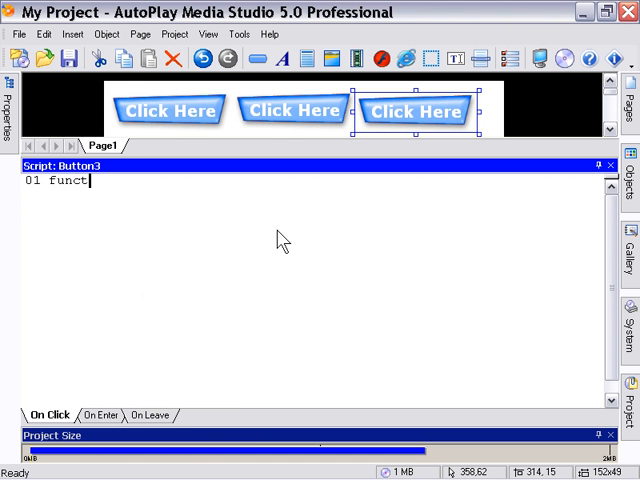
text(ion)
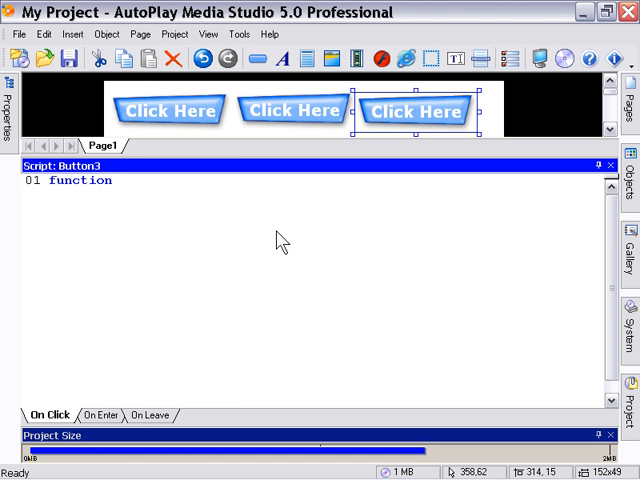
In Editor Settings, set the Keywords item colour to red.
right_click(280, 240)
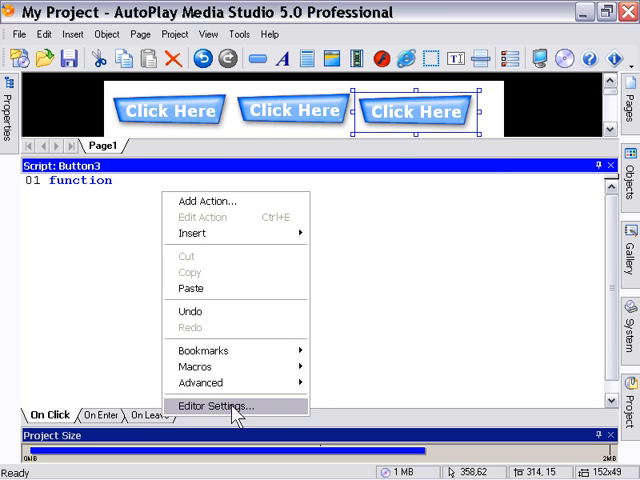
click(221, 405)
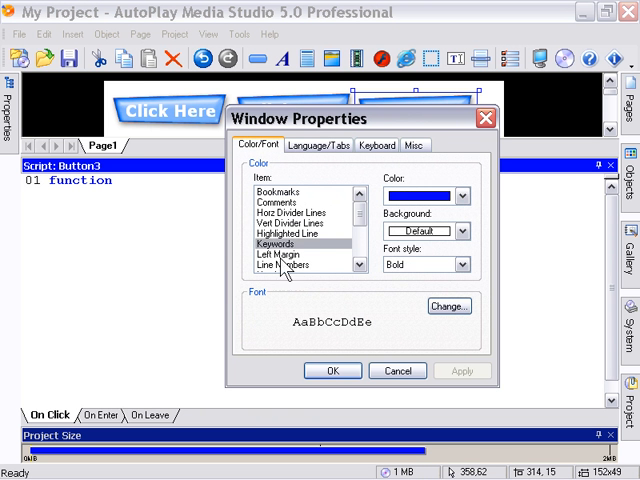
click(459, 196)
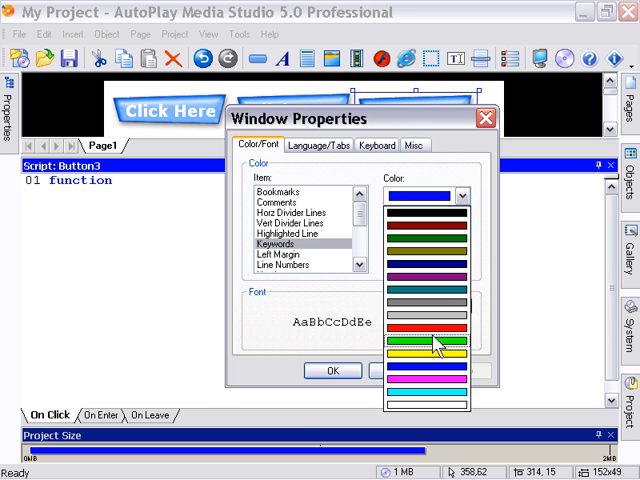
click(425, 333)
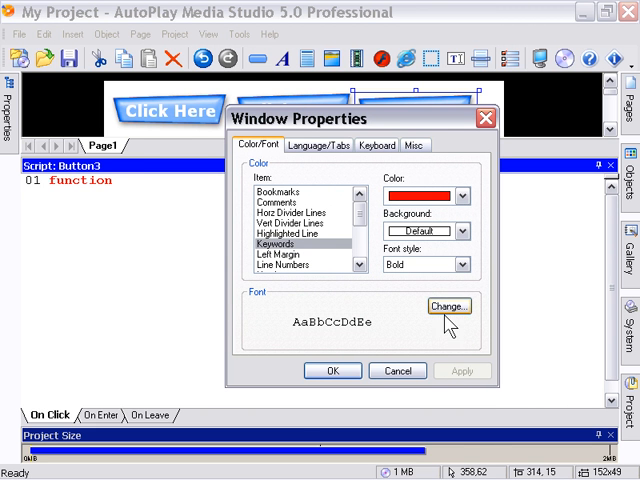
click(448, 305)
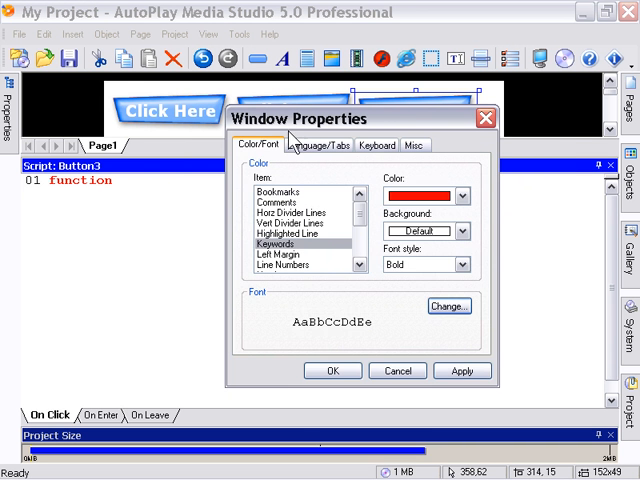
Show the Language/Tabs settings: copy-from-previous-line auto-indent, tab size 4, LUA.
click(326, 145)
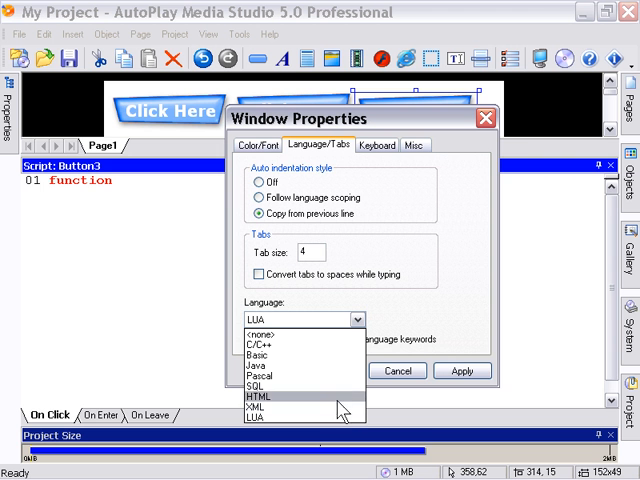
mouse_move(332, 410)
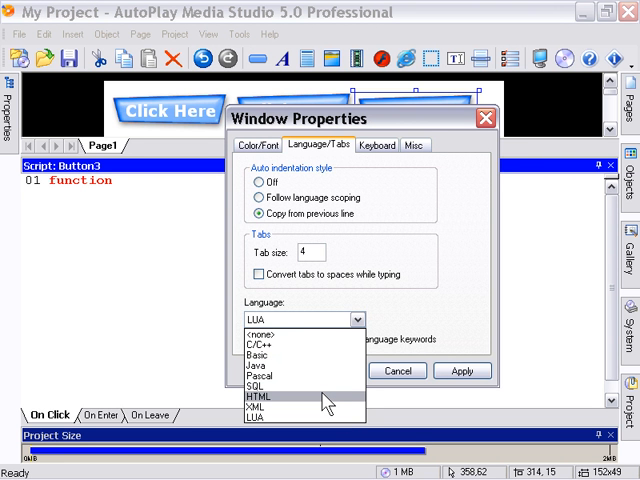
mouse_move(320, 425)
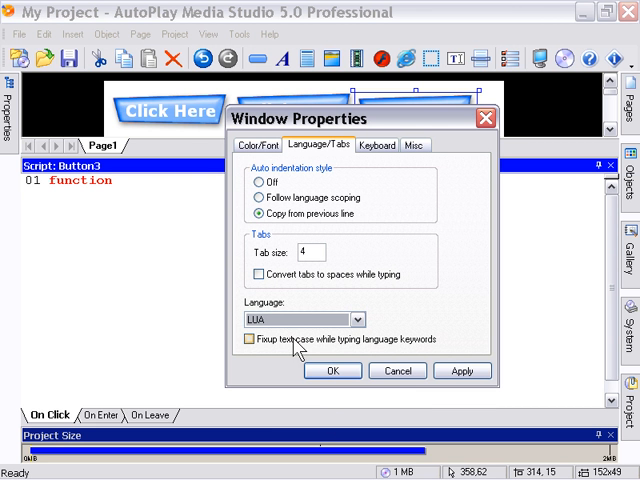
mouse_move(337, 345)
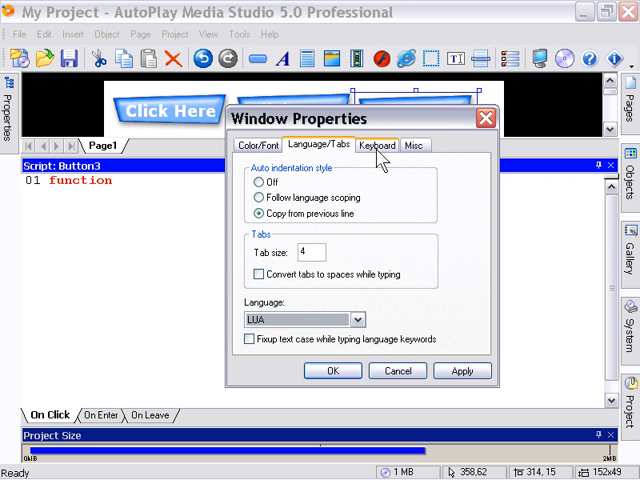
Review the Keyboard and Misc tabs, apply the changes, and return to Language/Tabs.
click(377, 145)
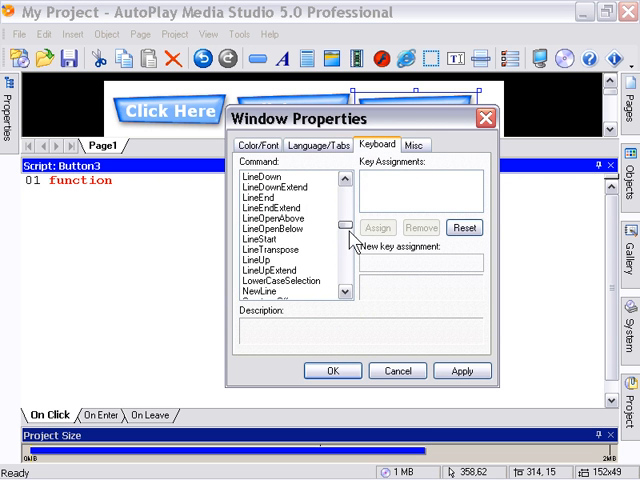
click(408, 145)
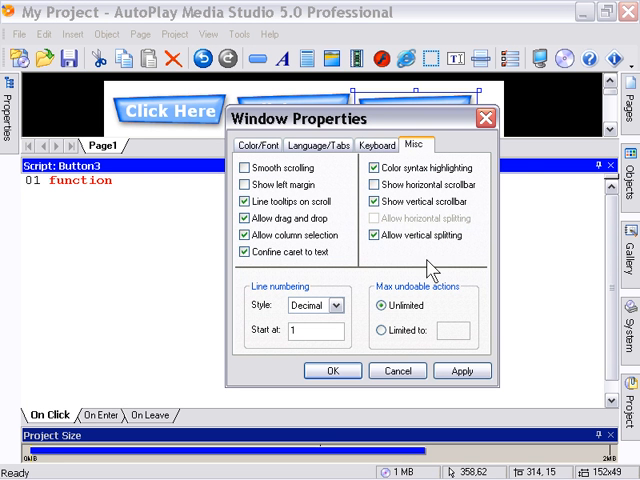
mouse_move(400, 222)
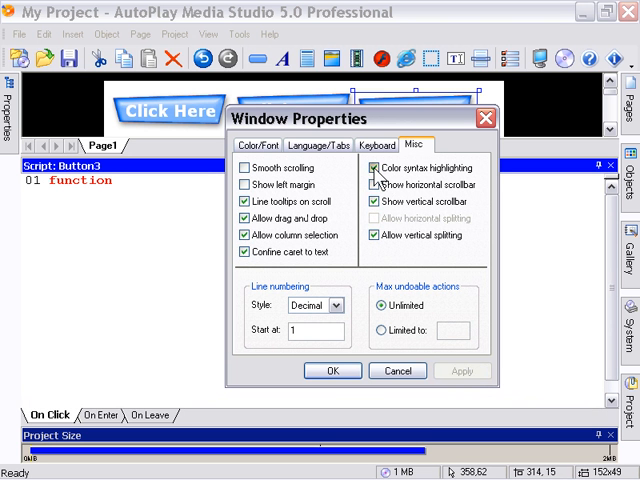
click(378, 167)
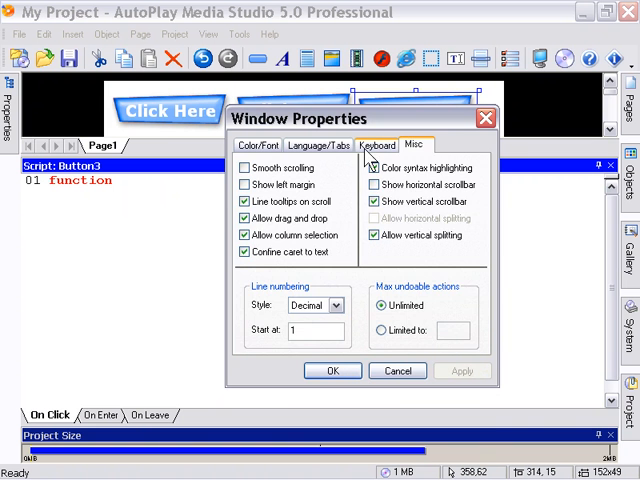
click(318, 145)
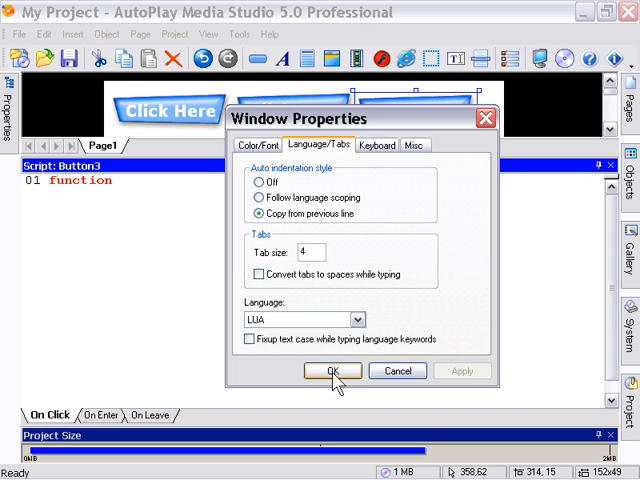
Close the editor settings and type an if ( x < ) then block with a type action line.
click(332, 371)
text(if)
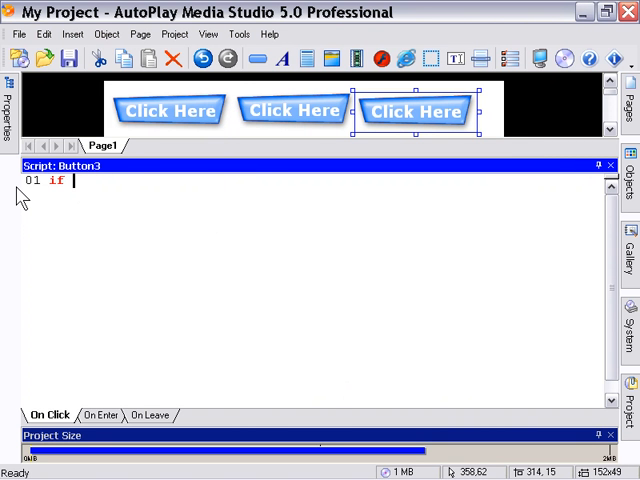
text(()
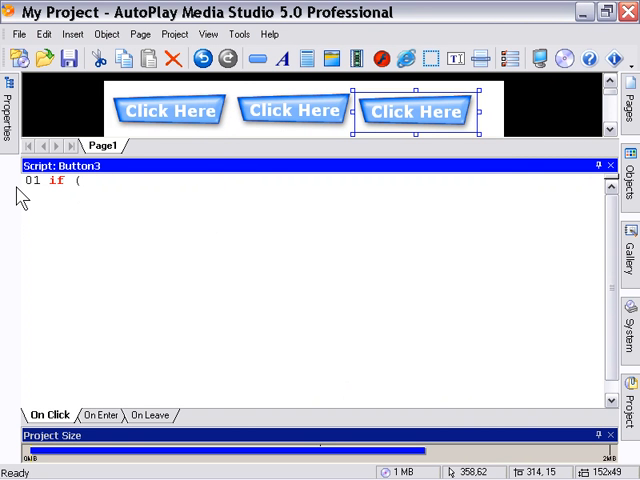
text(x <)
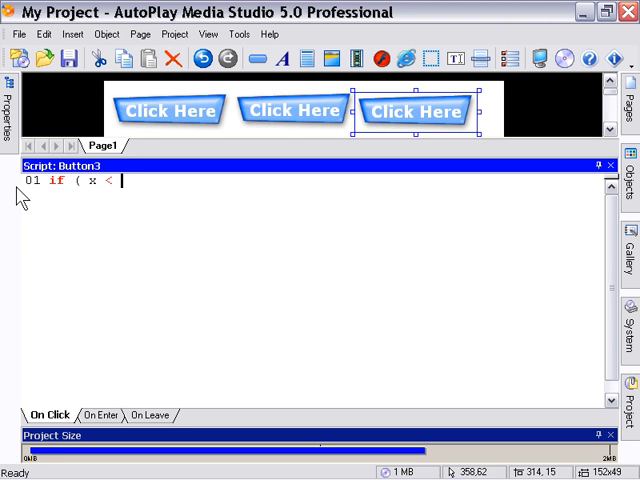
text() then)
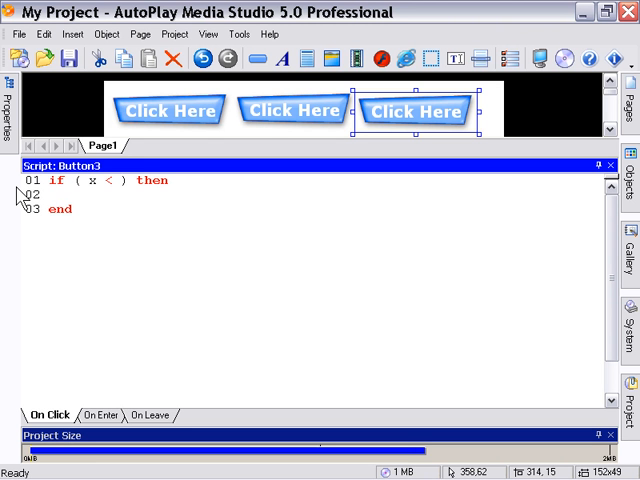
text(type action)
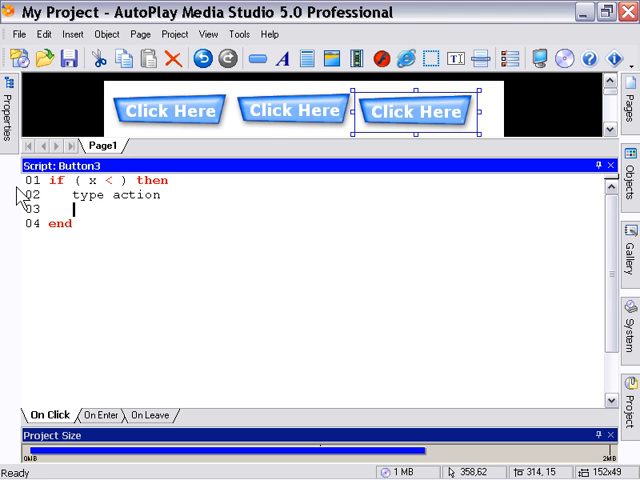
Add a second type action line and a nested if ( x < 4 ) then line.
text(type action)
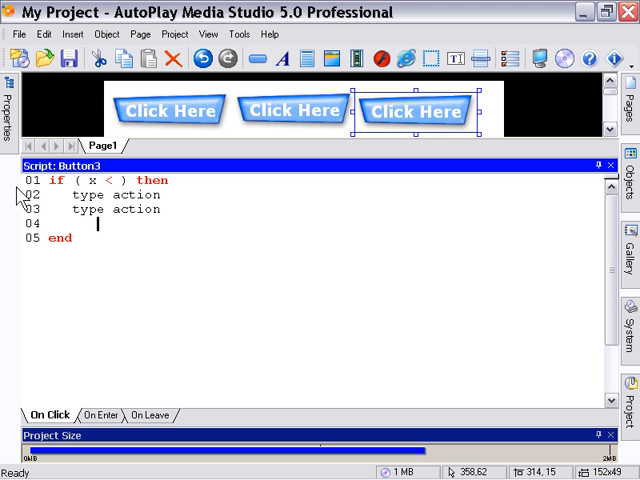
text(if ())
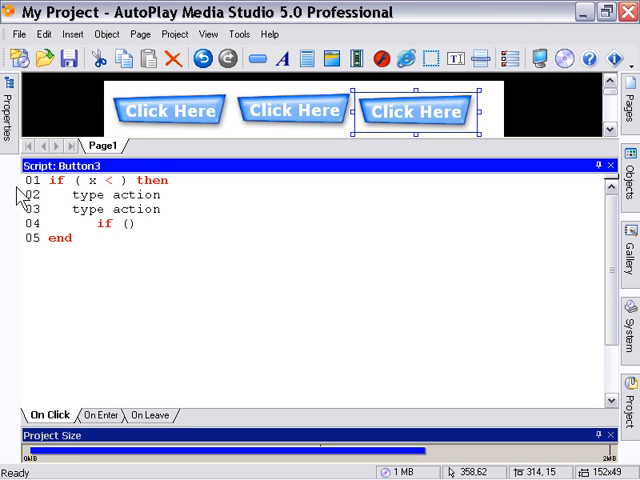
text(x)
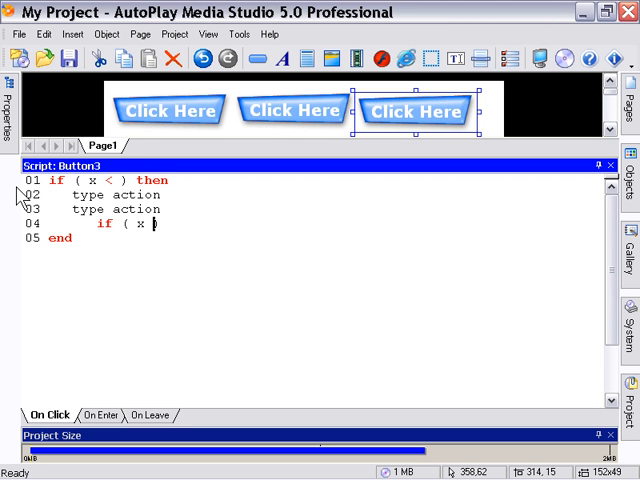
text(< 4))
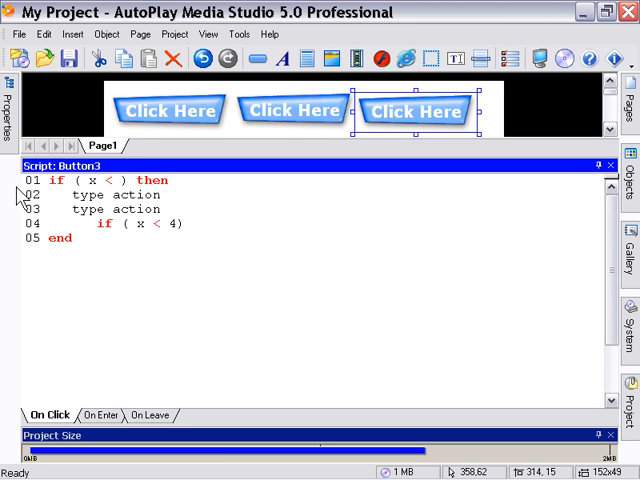
text() then)
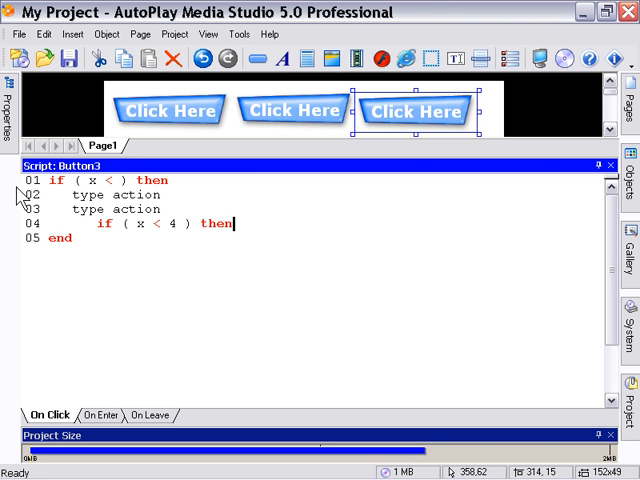
Add two auto-indented type action lines inside the nested if block.
key(enter)
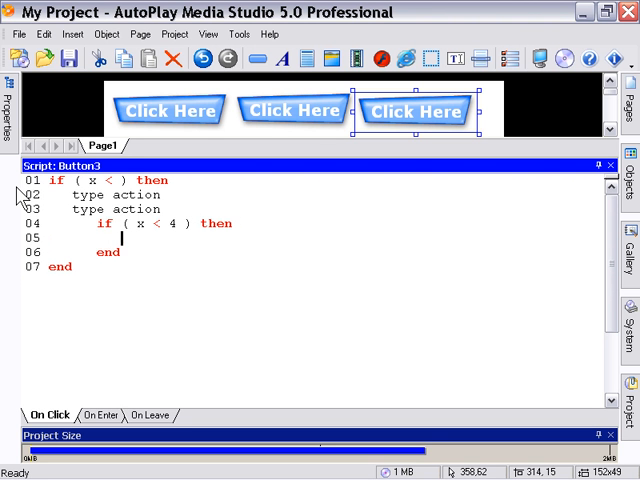
text(type action)
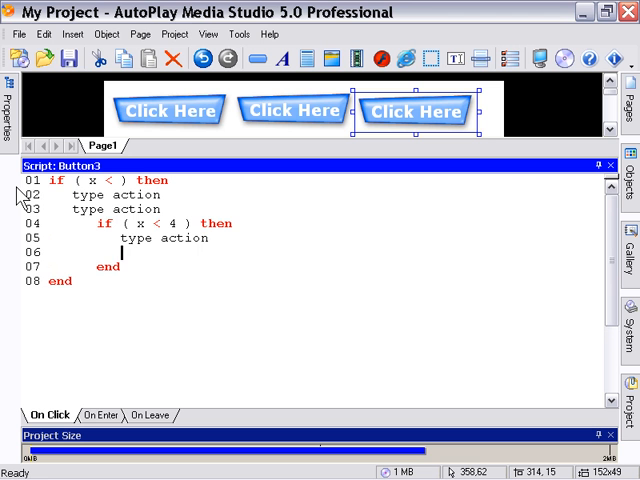
text(type)
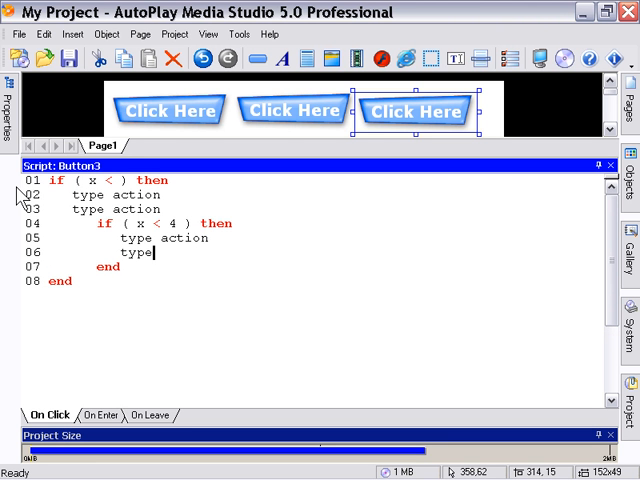
text(action)
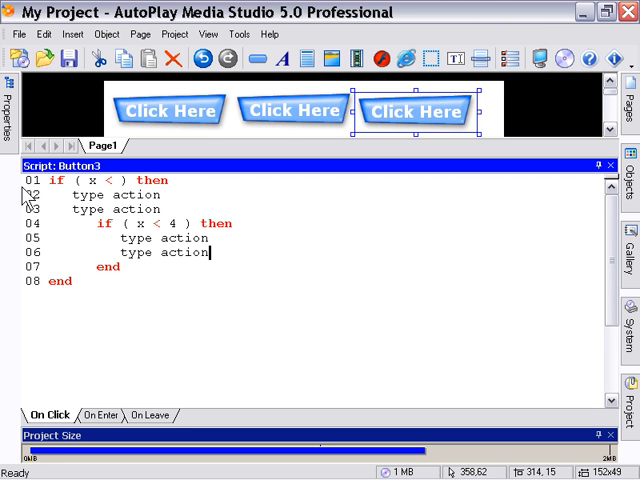
mouse_move(288, 312)
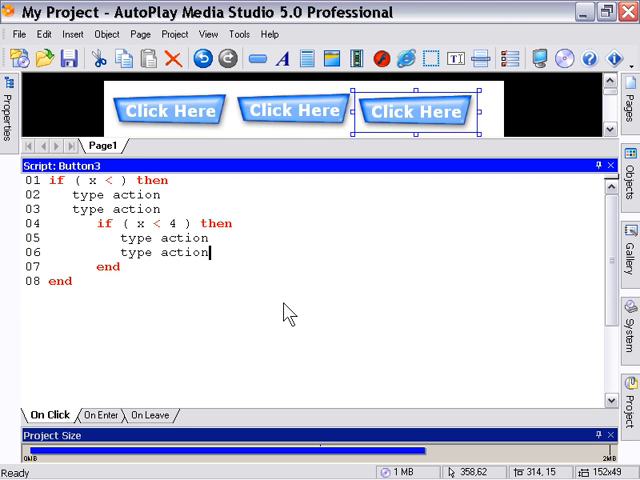